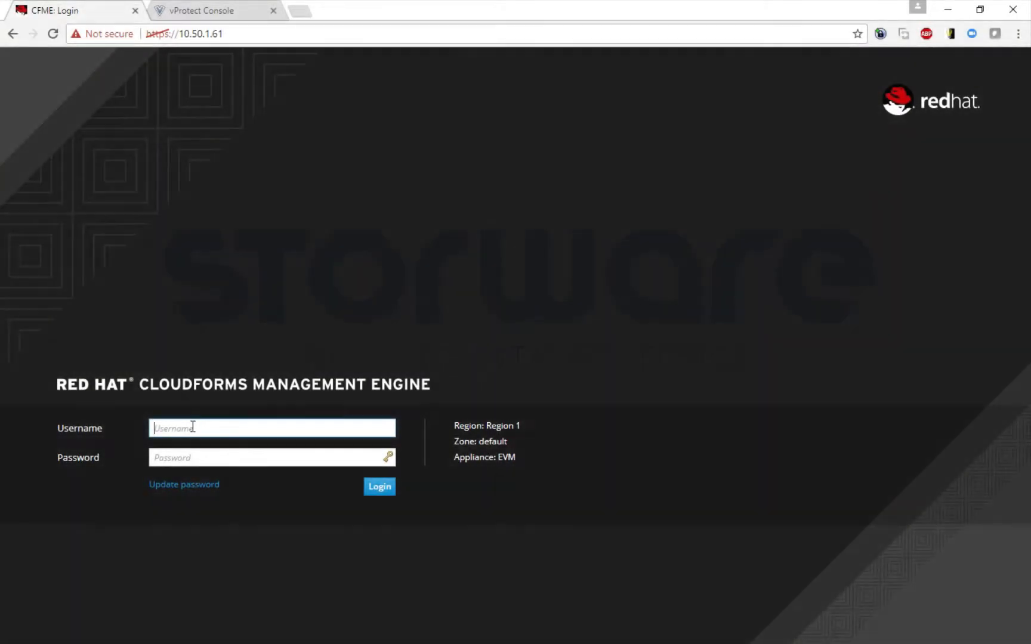
- Log in to CloudForms as admin
{"action": "type", "text": "admin"}
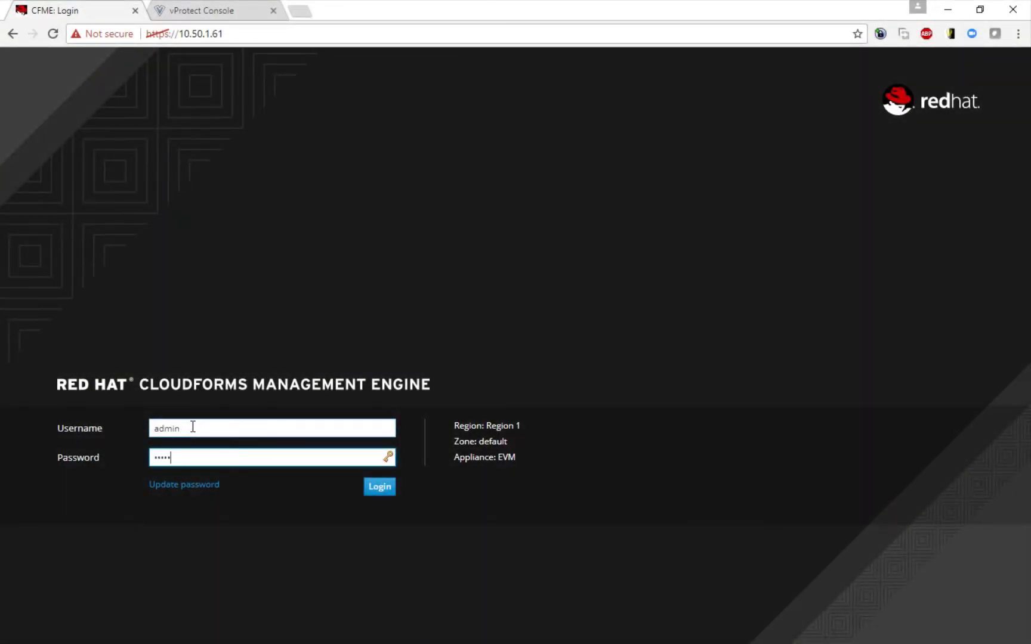
{"action": "left_click", "coordinate": [379, 486]}
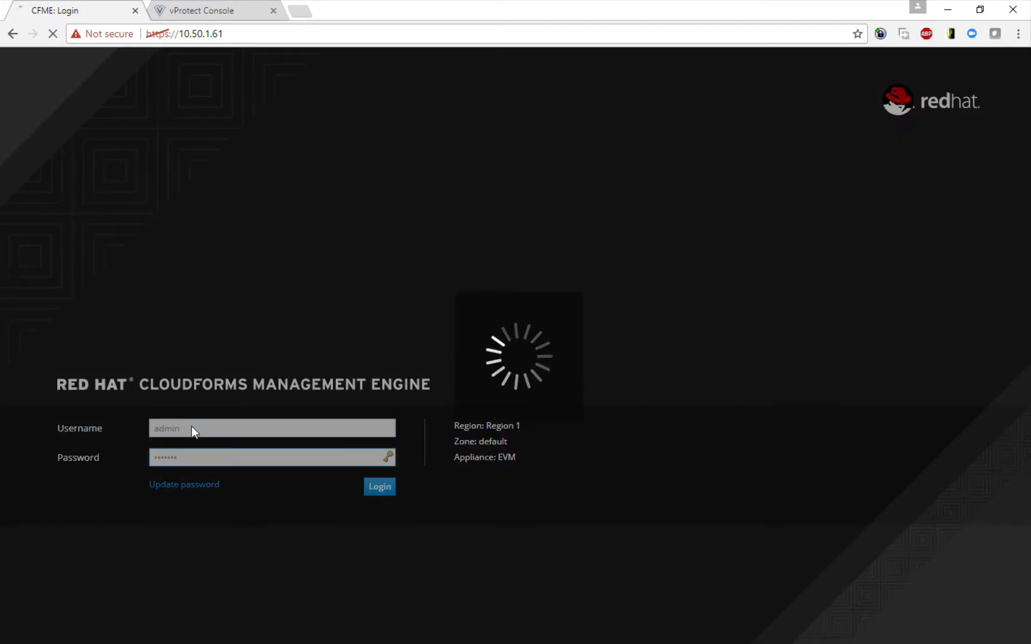
{"action": "left_click", "coordinate": [380, 487]}
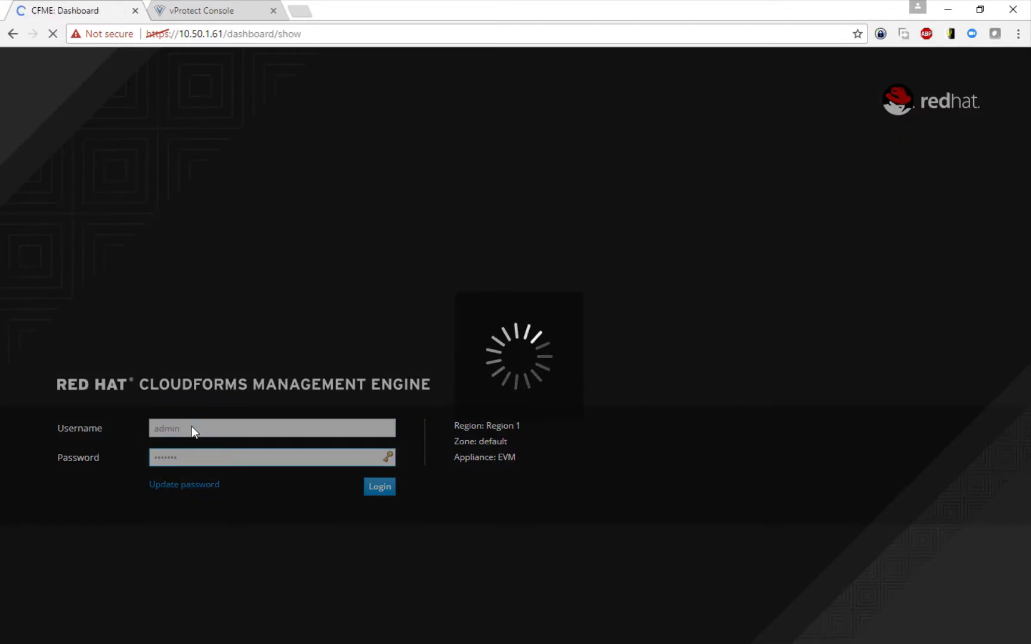
- Navigate Compute > Infrastructure > Virtual Machines and show the RHEL7 VM details
{"action": "left_click", "coordinate": [379, 487]}
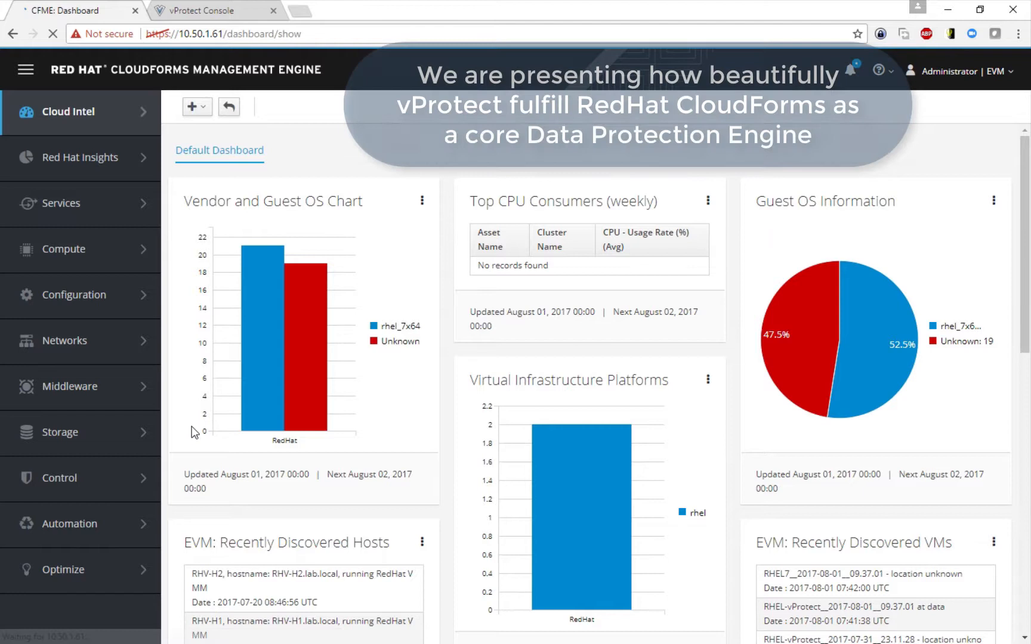
{"action": "mouse_move", "coordinate": [110, 279]}
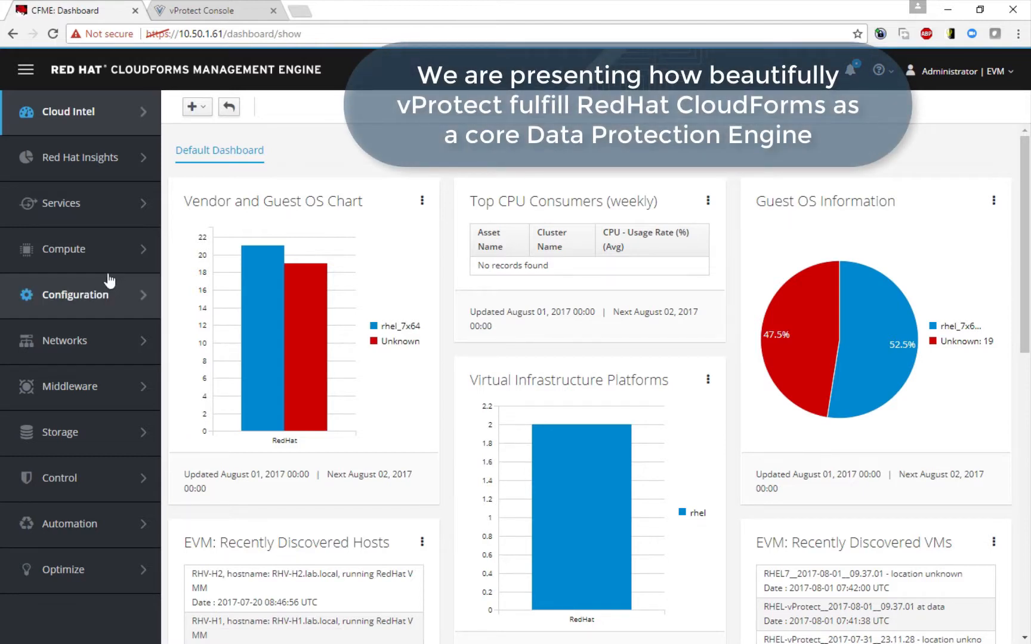
{"action": "left_click", "coordinate": [63, 249]}
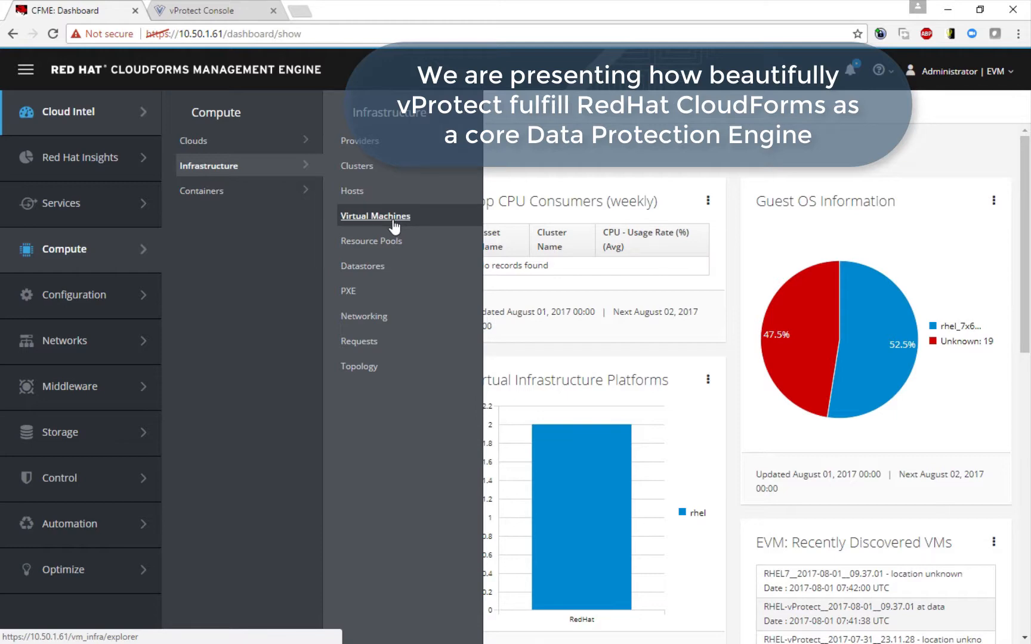
{"action": "left_click", "coordinate": [376, 215]}
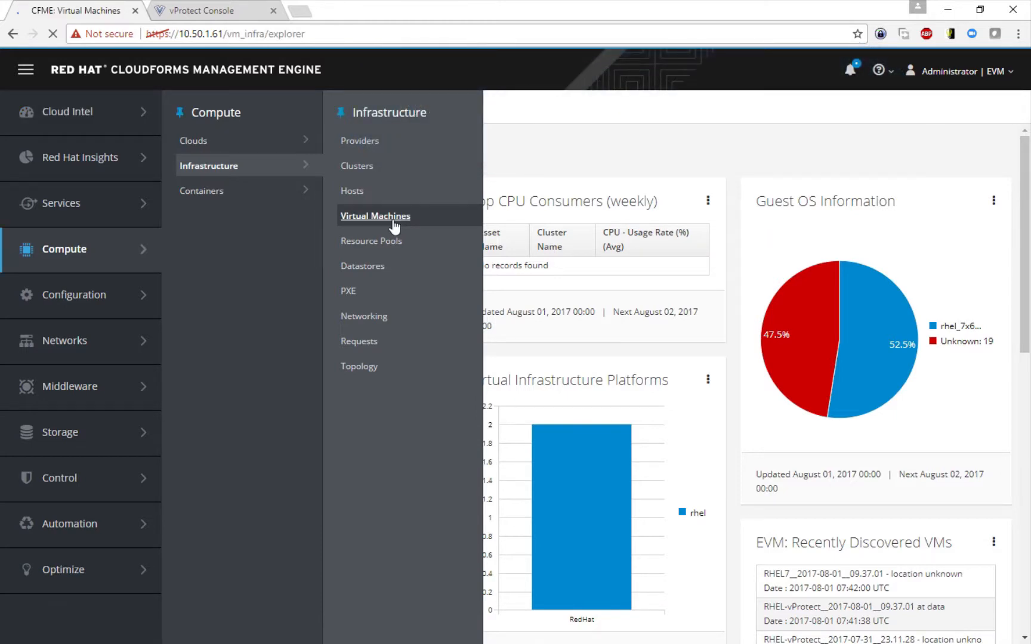
{"action": "left_click", "coordinate": [375, 215]}
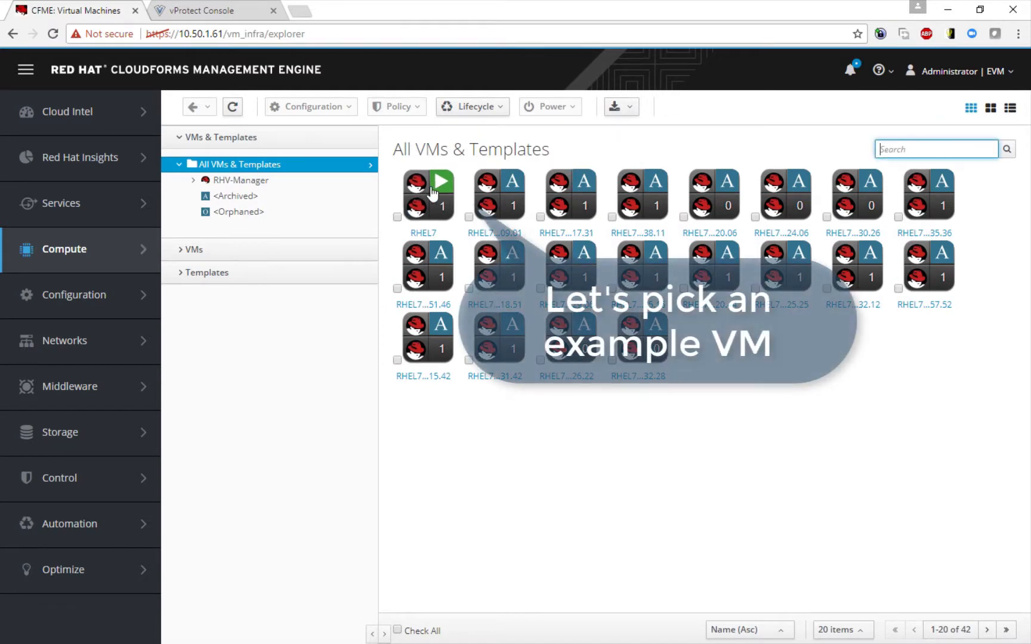
{"action": "left_click", "coordinate": [494, 337]}
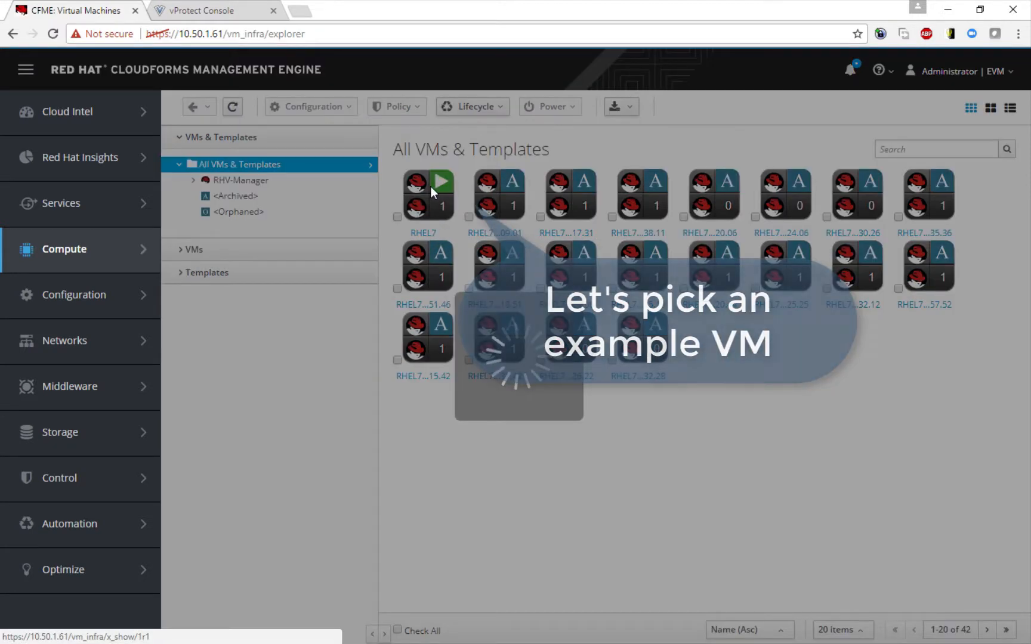
{"action": "left_click", "coordinate": [423, 191]}
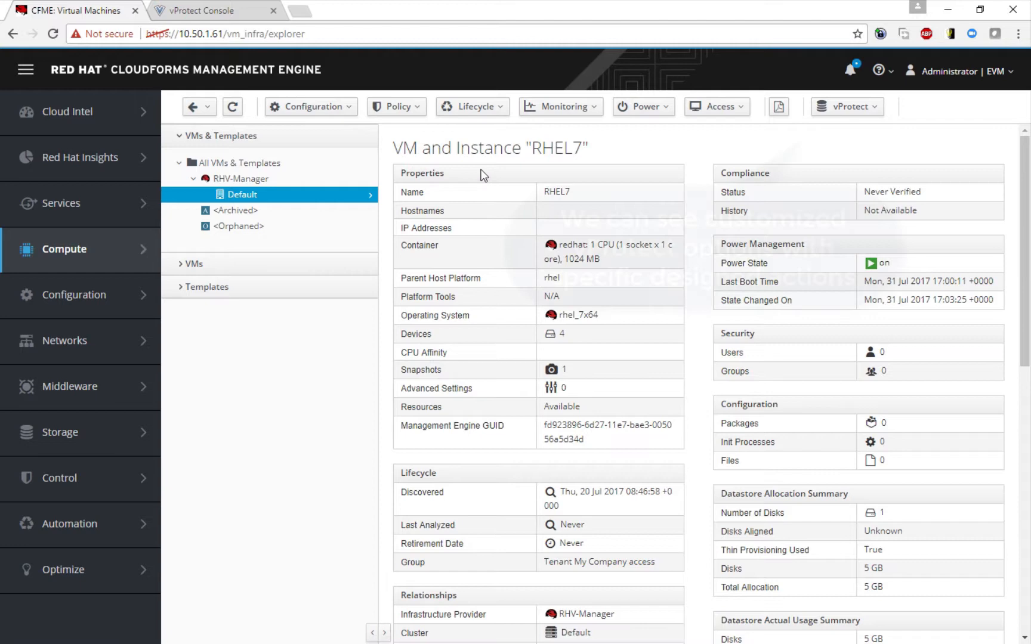
- Submit a full vProtect backup of RHEL7 with job priority 55
{"action": "left_click", "coordinate": [846, 107]}
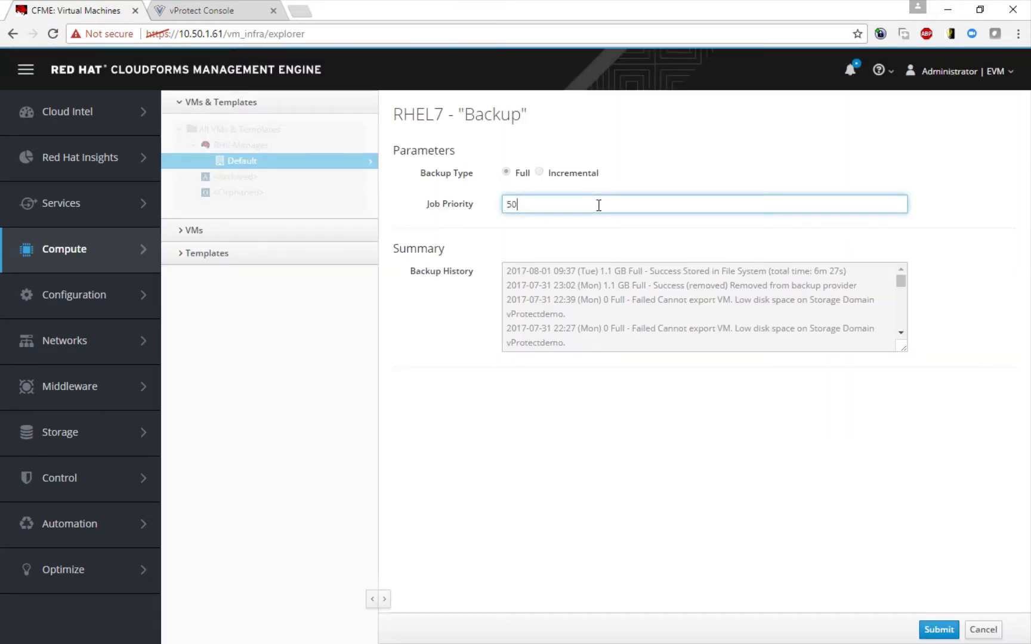
{"action": "type", "text": "5"}
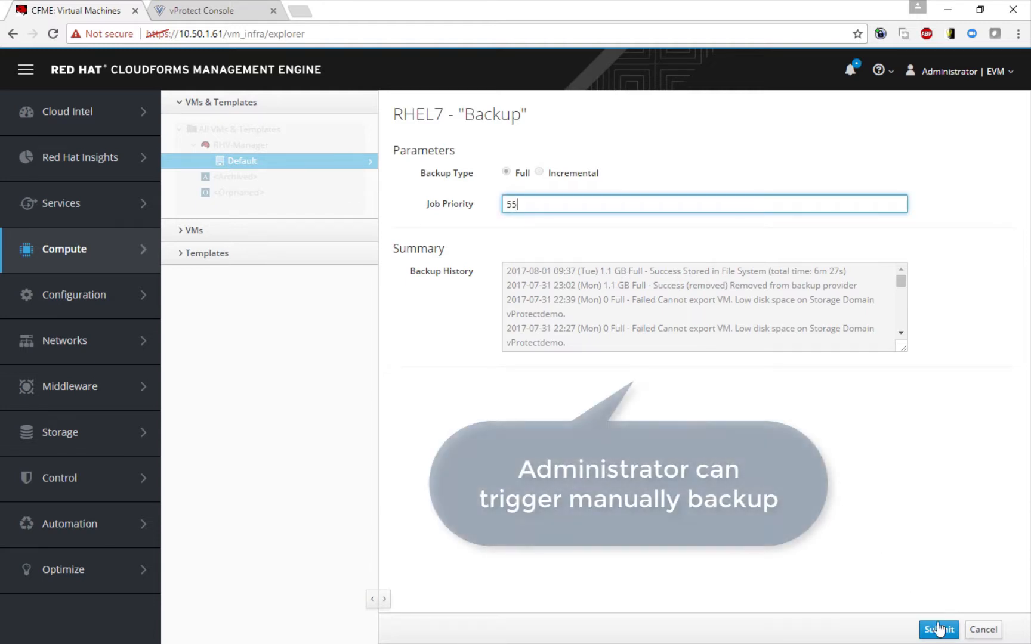
{"action": "left_click", "coordinate": [938, 630]}
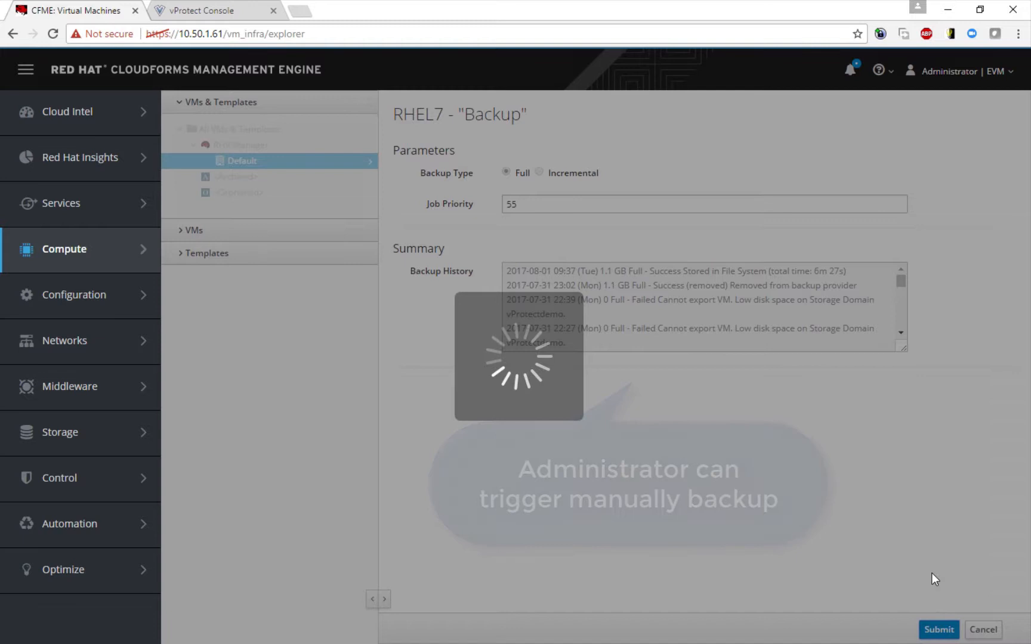
{"action": "left_click", "coordinate": [936, 633]}
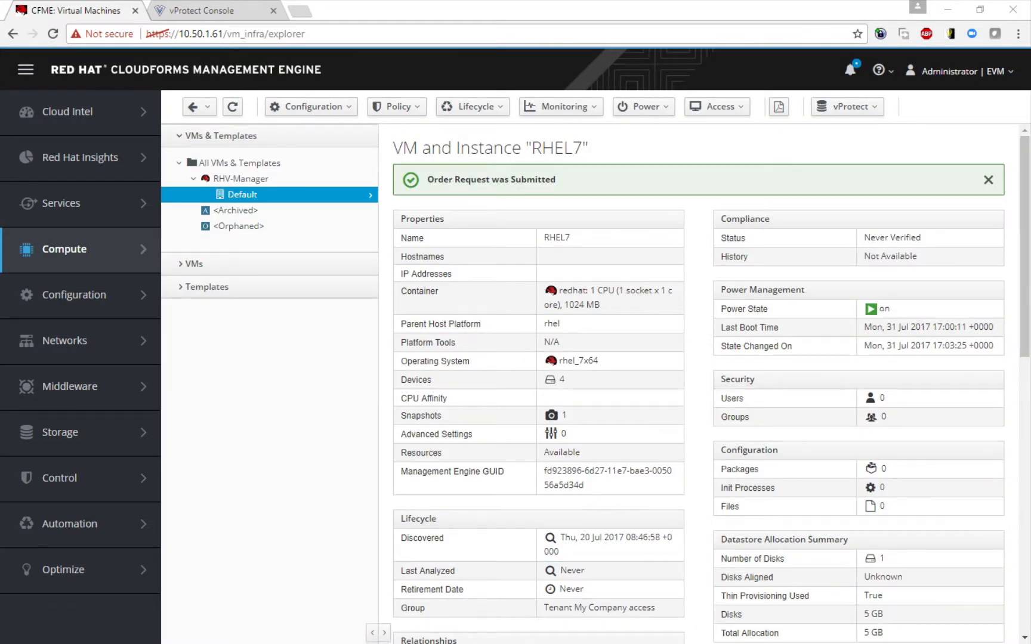
- Log in to vProtect Console as admin and show the virtual machines list with RHEL7 tasks
{"action": "left_click", "coordinate": [204, 11]}
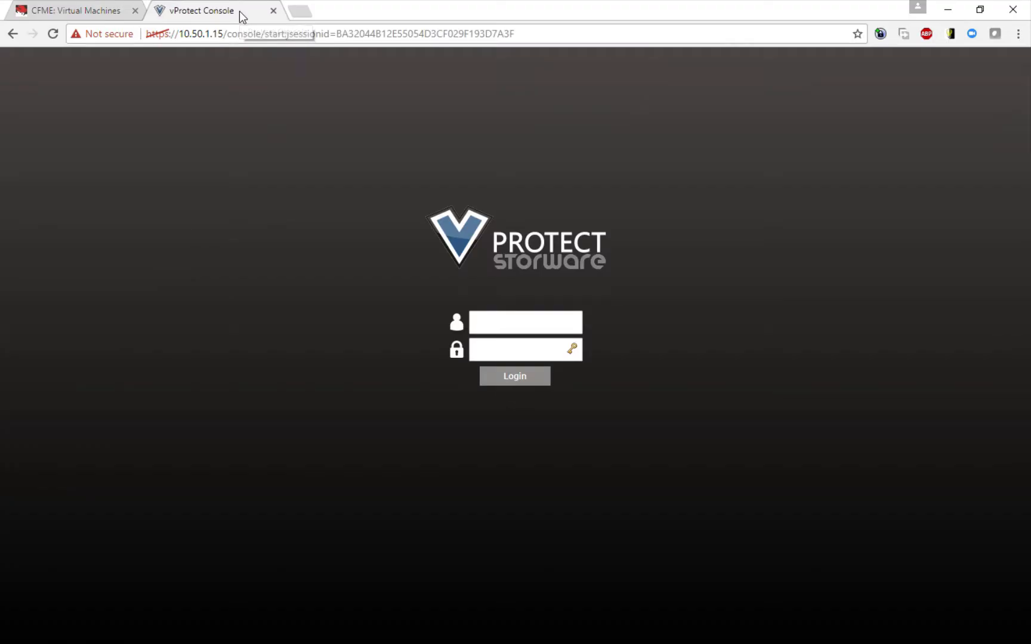
{"action": "left_click", "coordinate": [525, 322]}
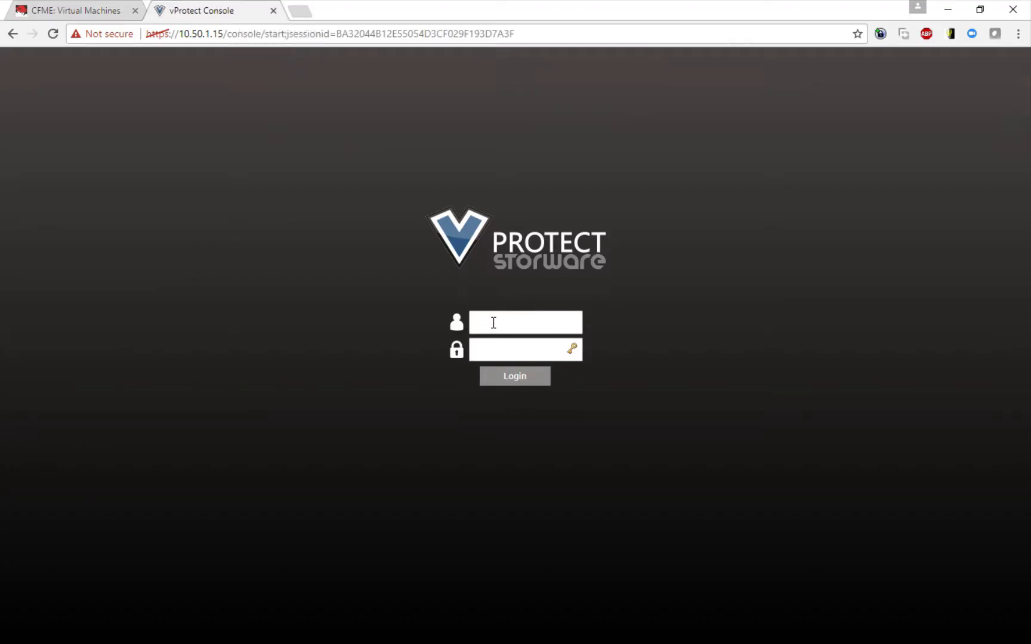
{"action": "type", "text": "admin"}
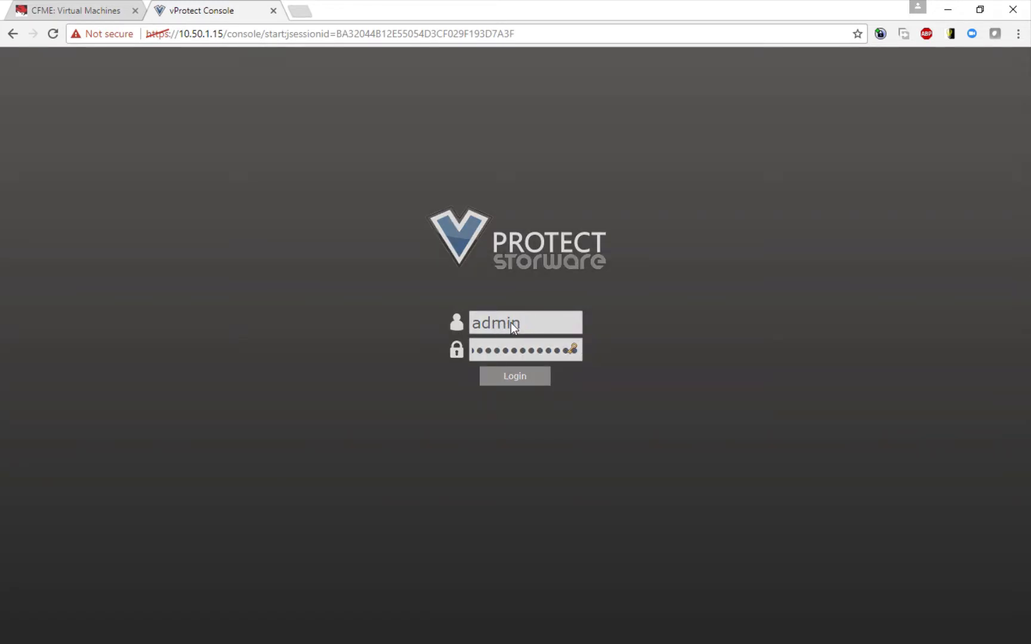
{"action": "left_click", "coordinate": [514, 375]}
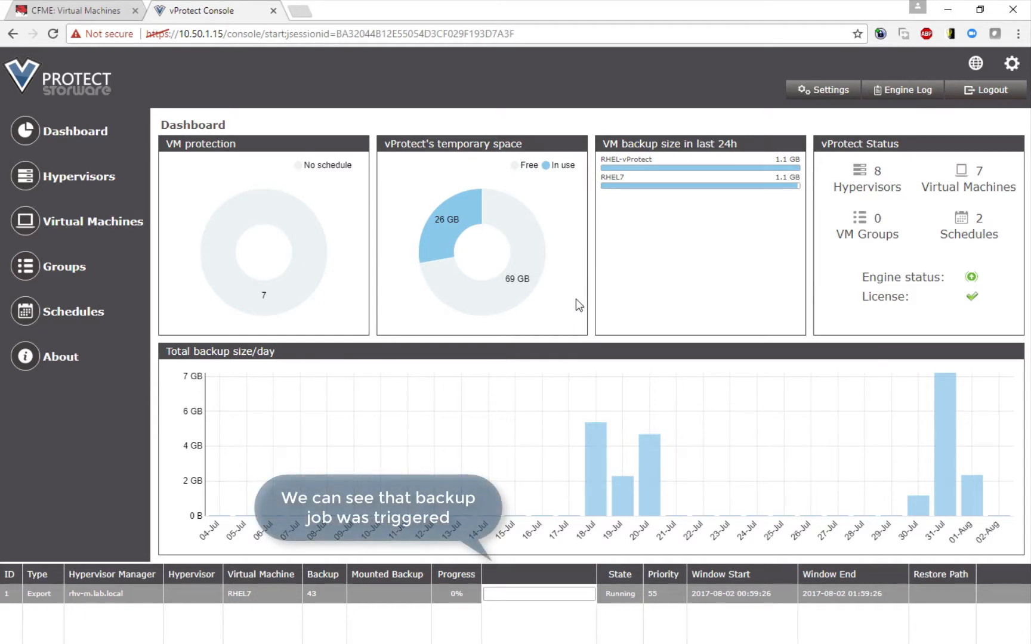
{"action": "mouse_move", "coordinate": [96, 221]}
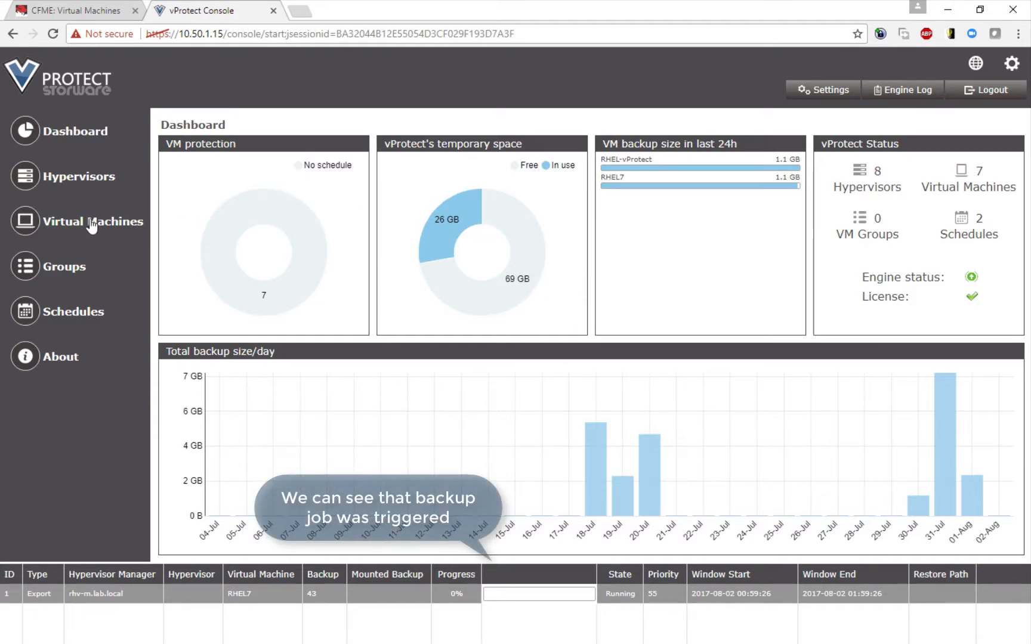
{"action": "left_click", "coordinate": [97, 221]}
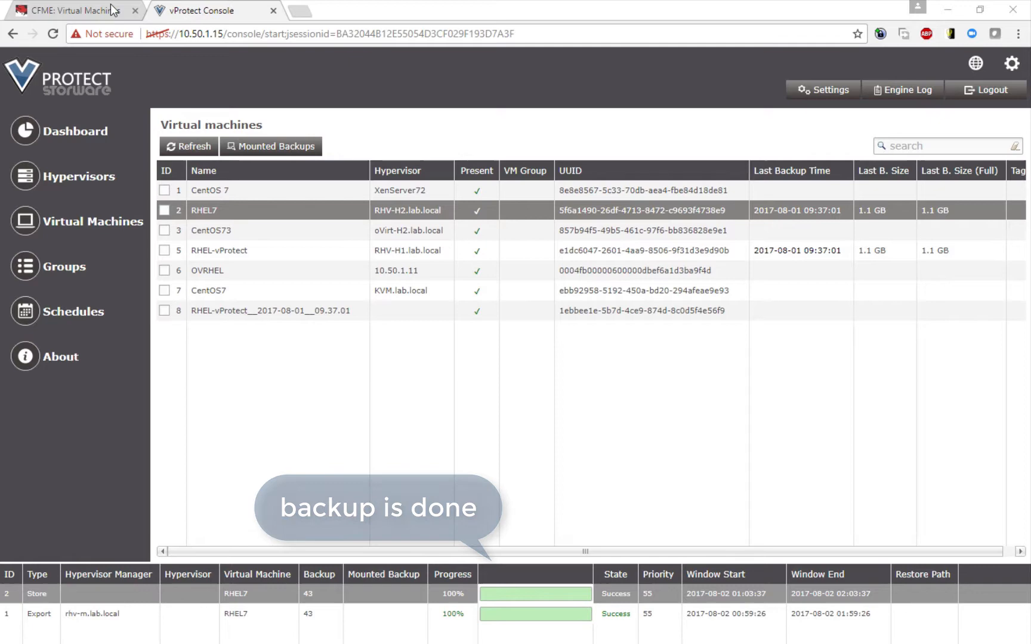
{"action": "left_click", "coordinate": [66, 10]}
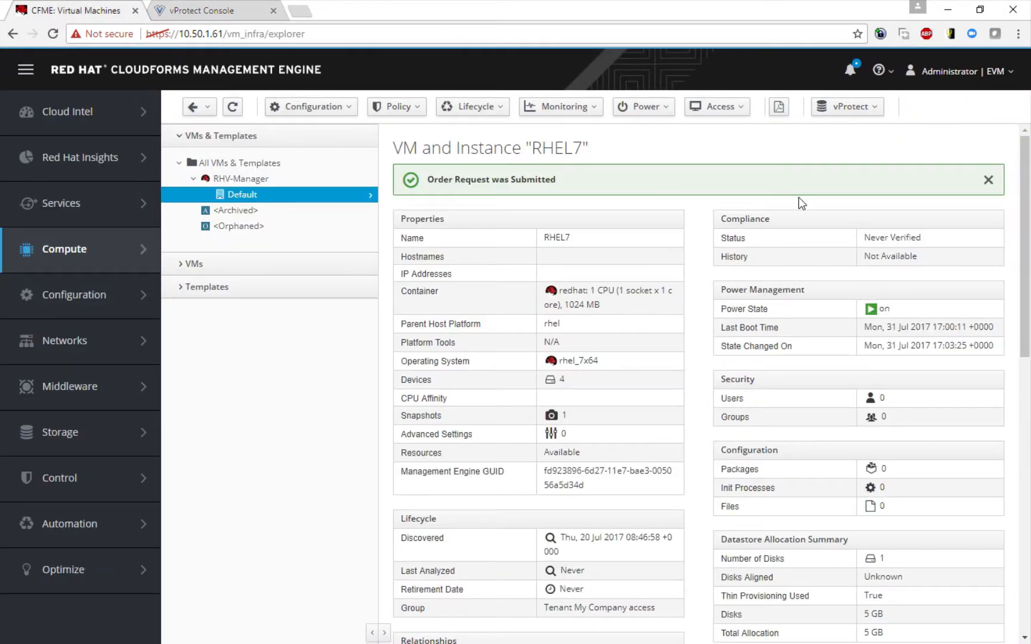
{"action": "left_click", "coordinate": [846, 107]}
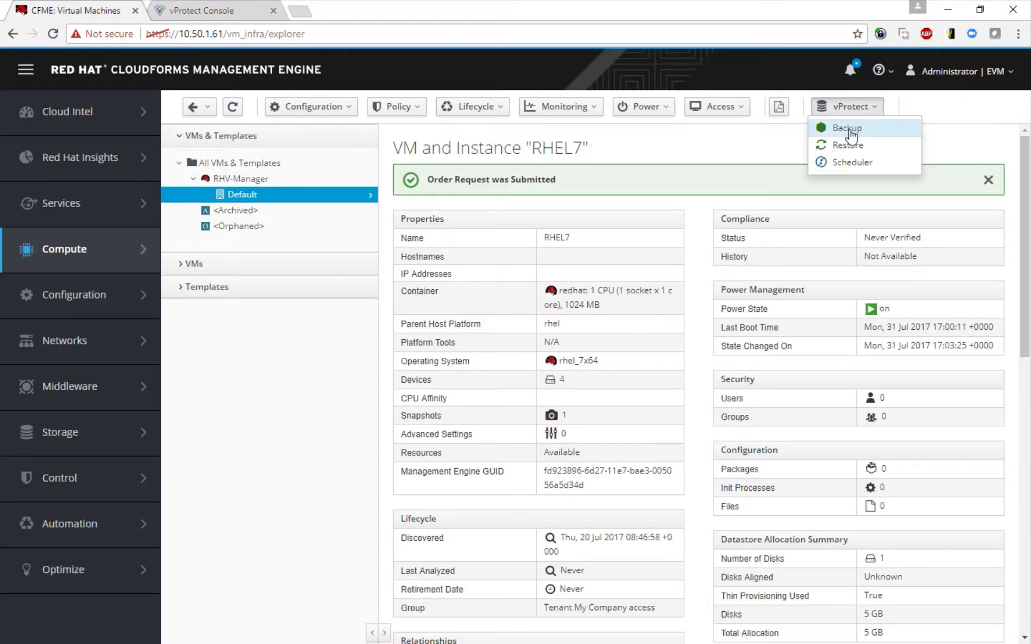
{"action": "left_click", "coordinate": [846, 128]}
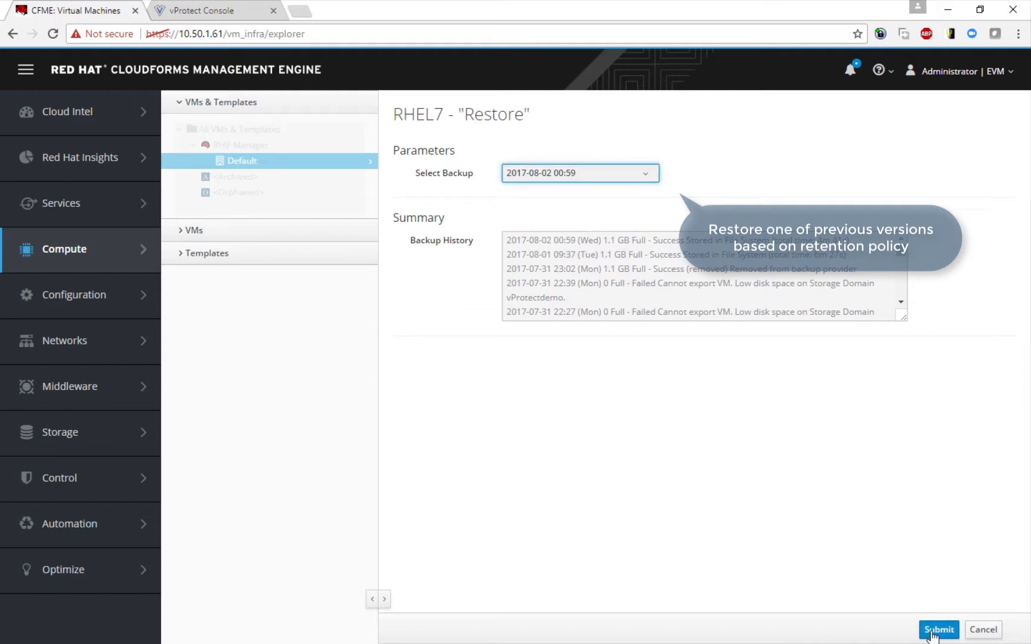
{"action": "left_click", "coordinate": [938, 630]}
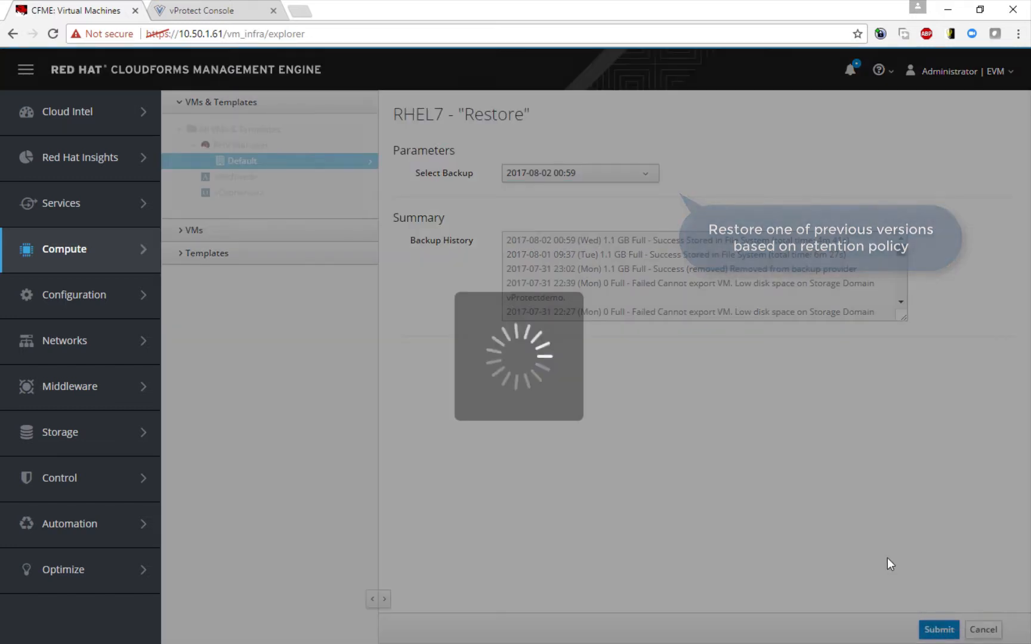
{"action": "left_click", "coordinate": [938, 629]}
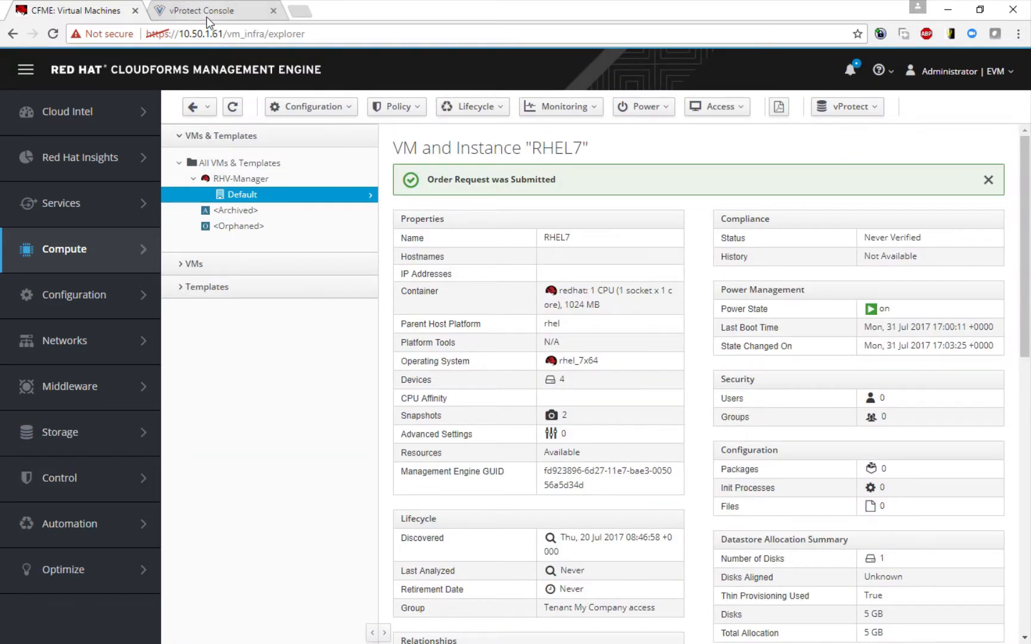
- Switch to vProtect Console to watch the RHEL7 restore task run
{"action": "left_click", "coordinate": [205, 11]}
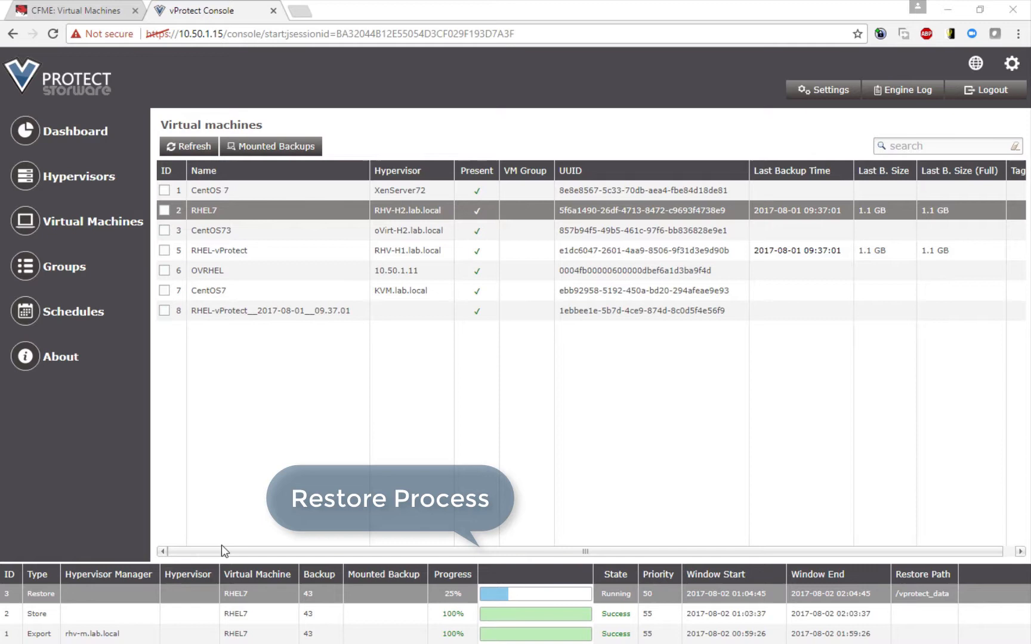
{"action": "mouse_move", "coordinate": [445, 598]}
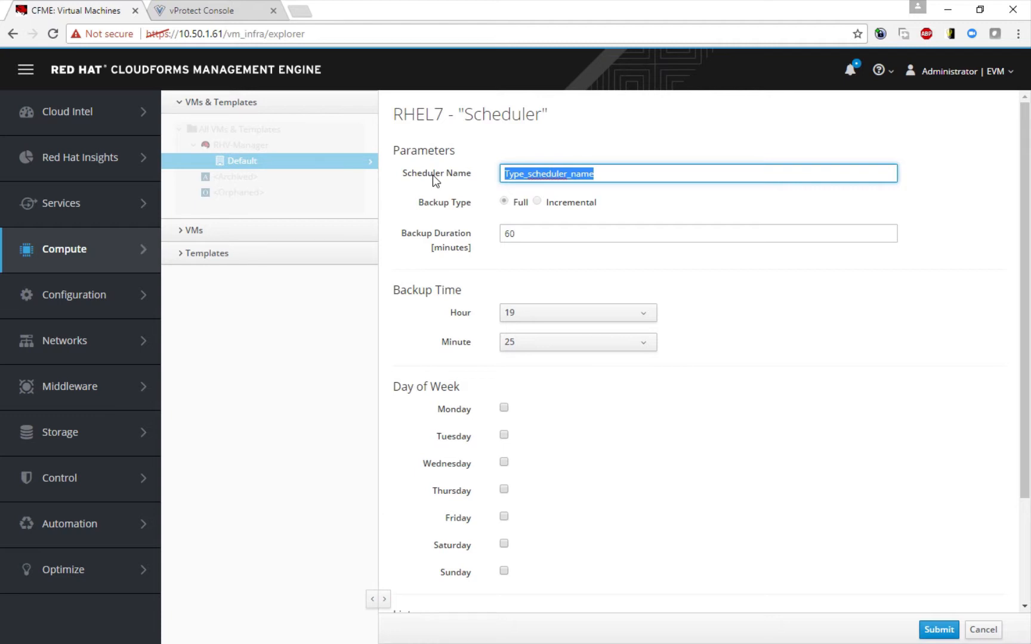
- Submit a full RHEL7_DAILY schedule at 21:35 on every weekday for RHEL7
{"action": "type", "text": "RHEL"}
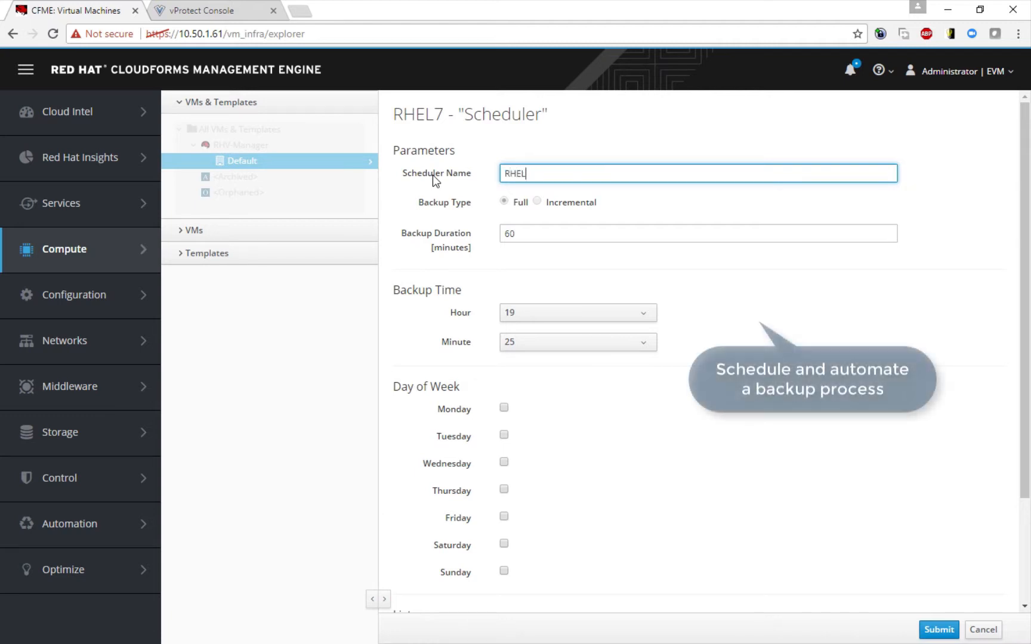
{"action": "type", "text": "7"}
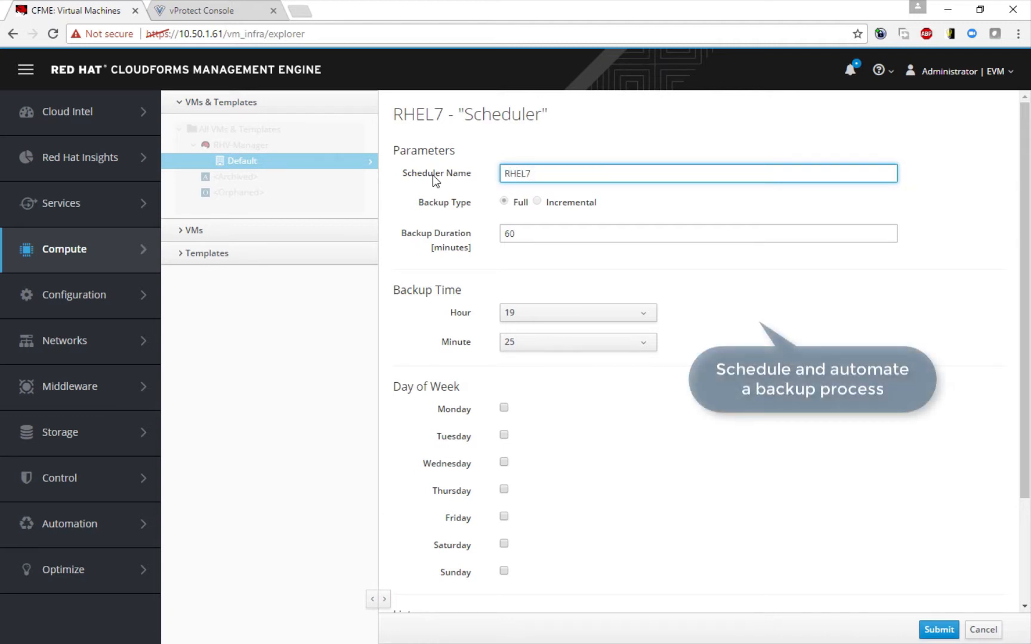
{"action": "type", "text": "_DAILY"}
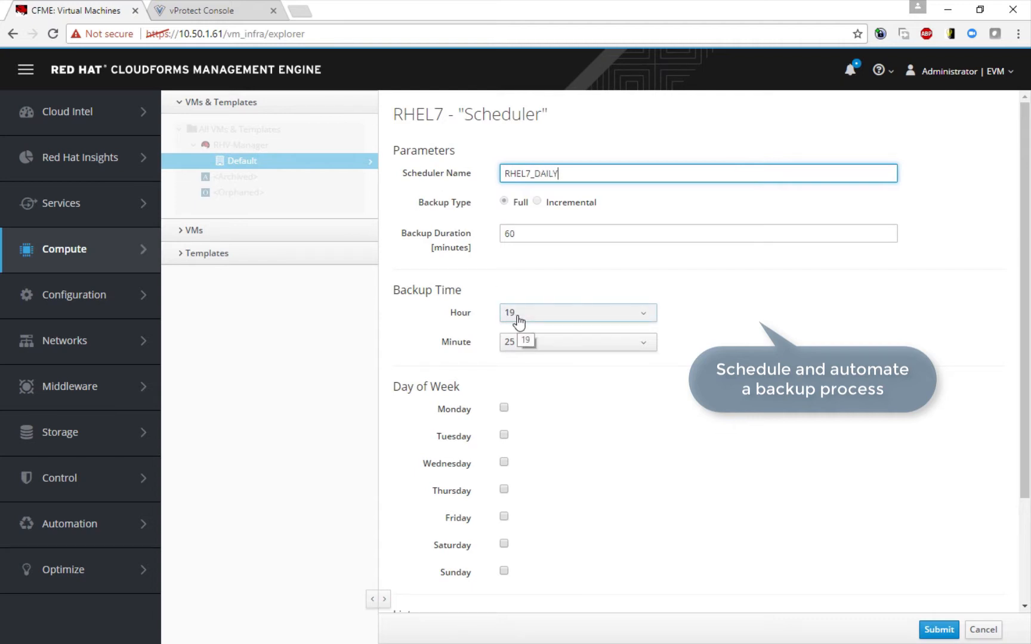
{"action": "left_click", "coordinate": [578, 341]}
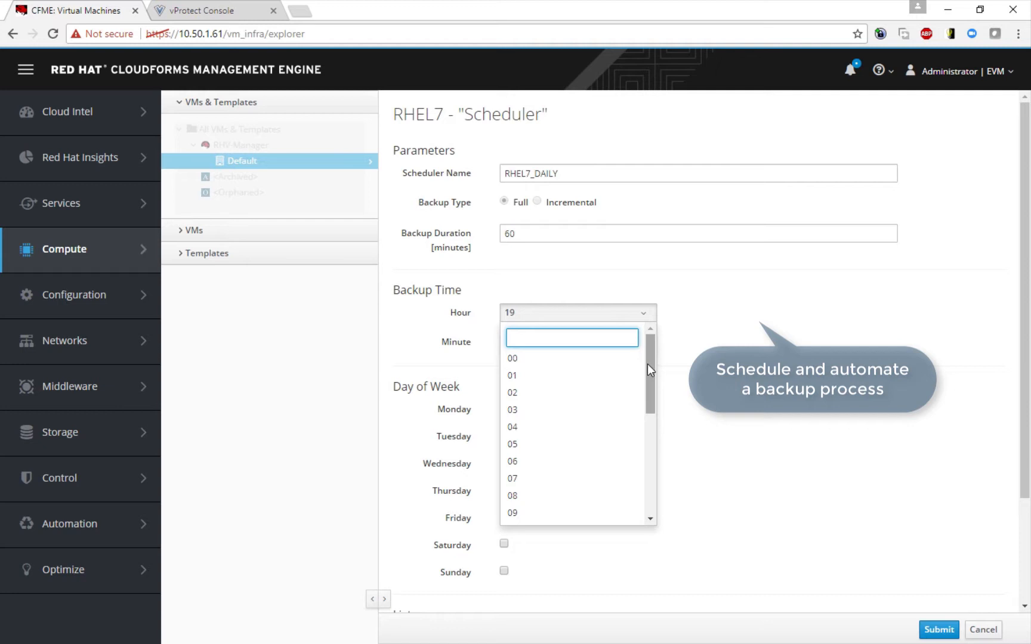
{"action": "type", "text": "21"}
{"action": "type", "text": "3"}
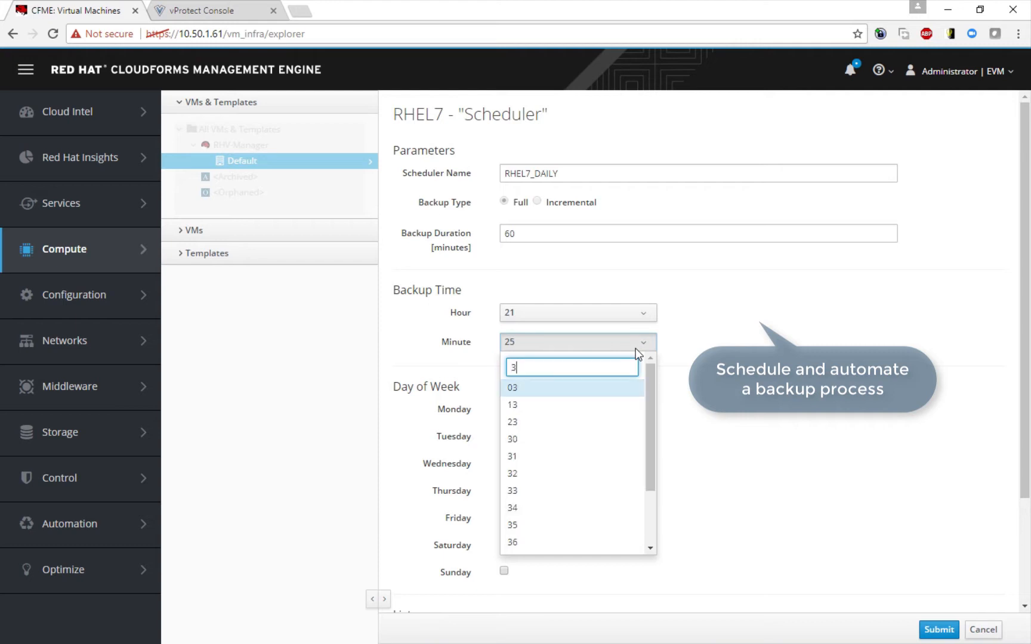
{"action": "type", "text": "5"}
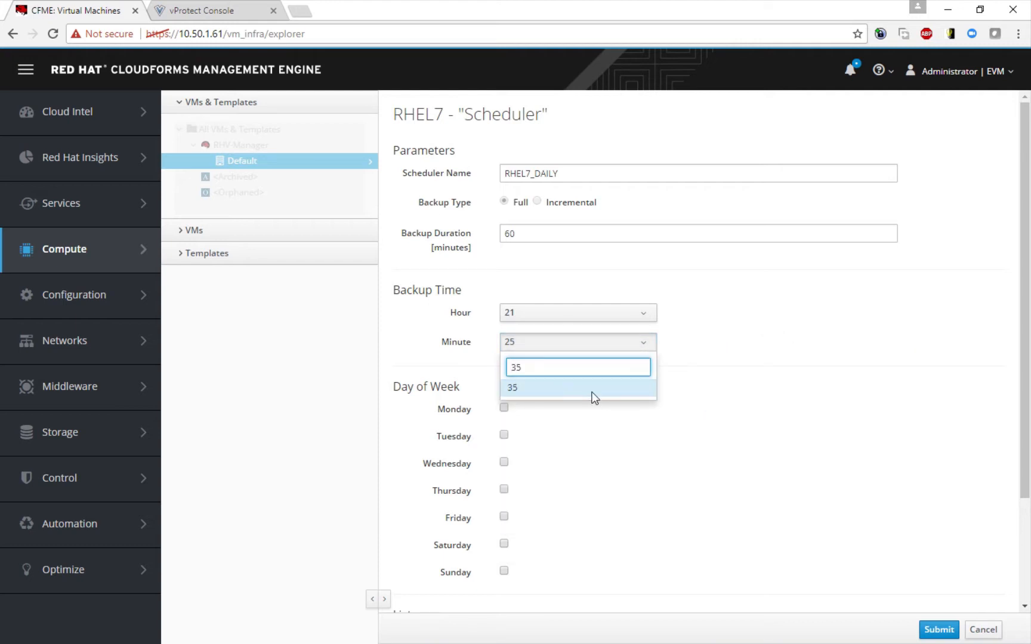
{"action": "left_click", "coordinate": [577, 388]}
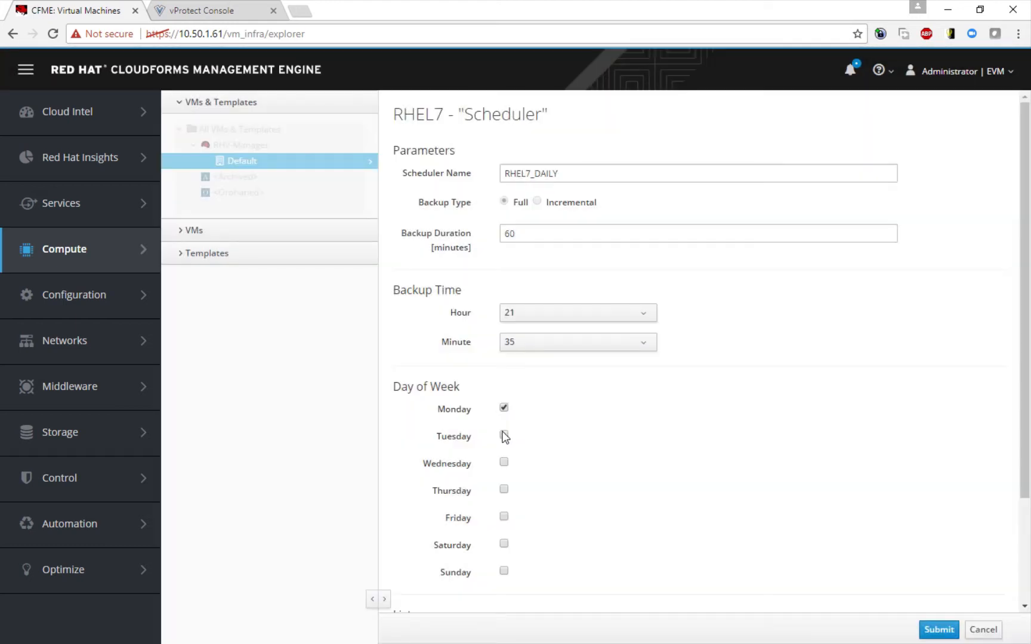
{"action": "left_click", "coordinate": [504, 435]}
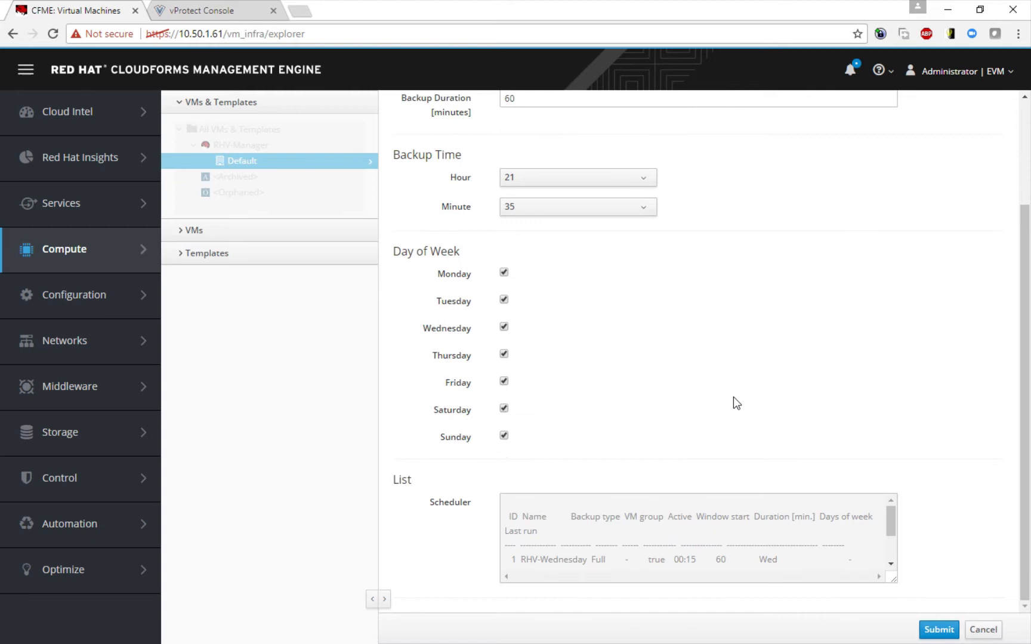
{"action": "mouse_move", "coordinate": [892, 520]}
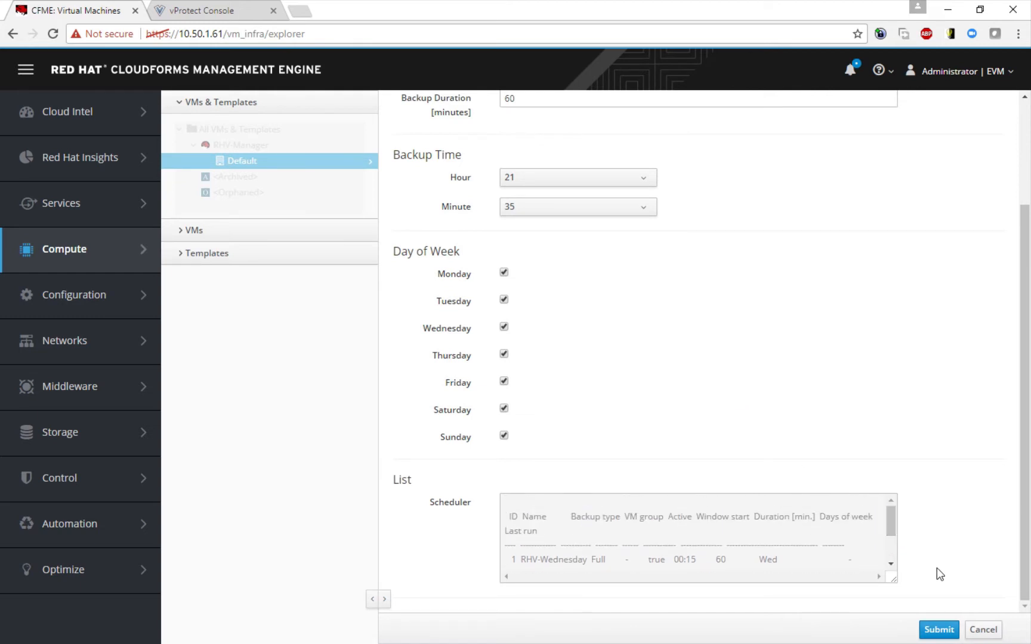
{"action": "left_click", "coordinate": [938, 630]}
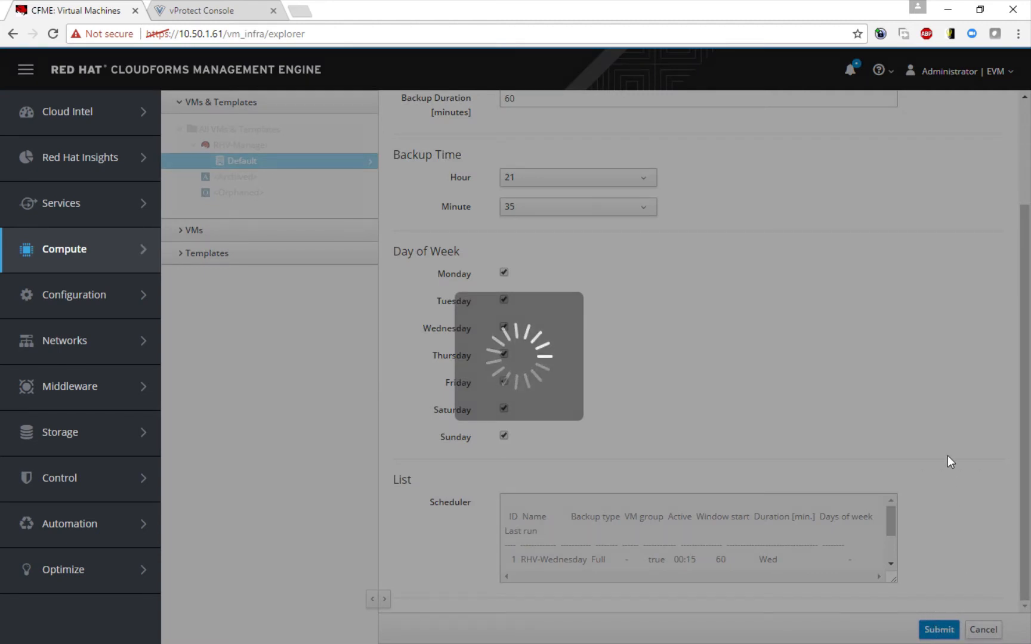
{"action": "left_click", "coordinate": [938, 630]}
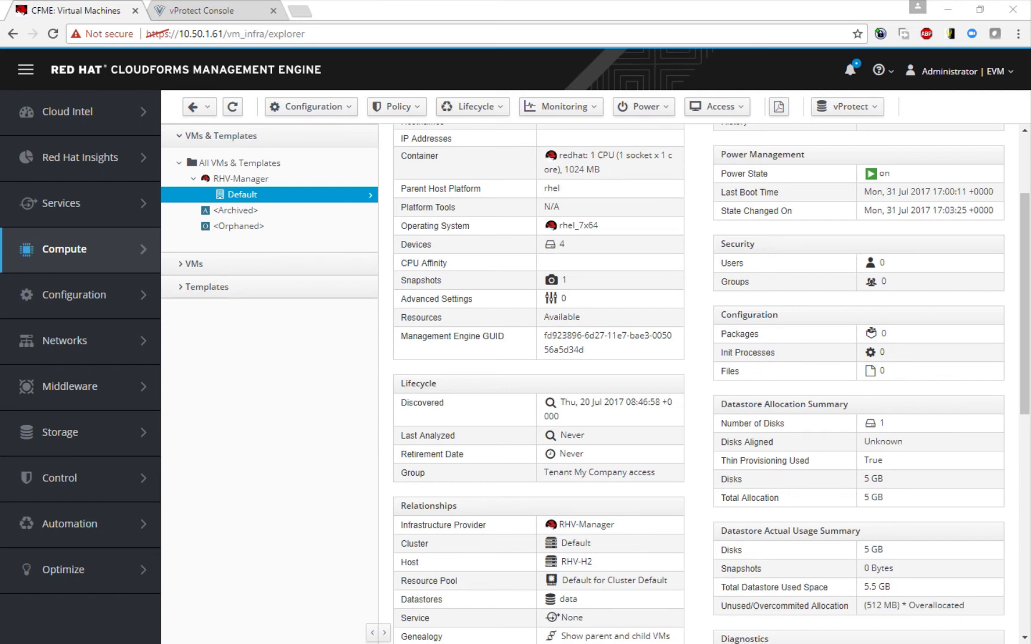
- Show the vProtect schedule list including RHEL7_DAILY
{"action": "left_click", "coordinate": [210, 11]}
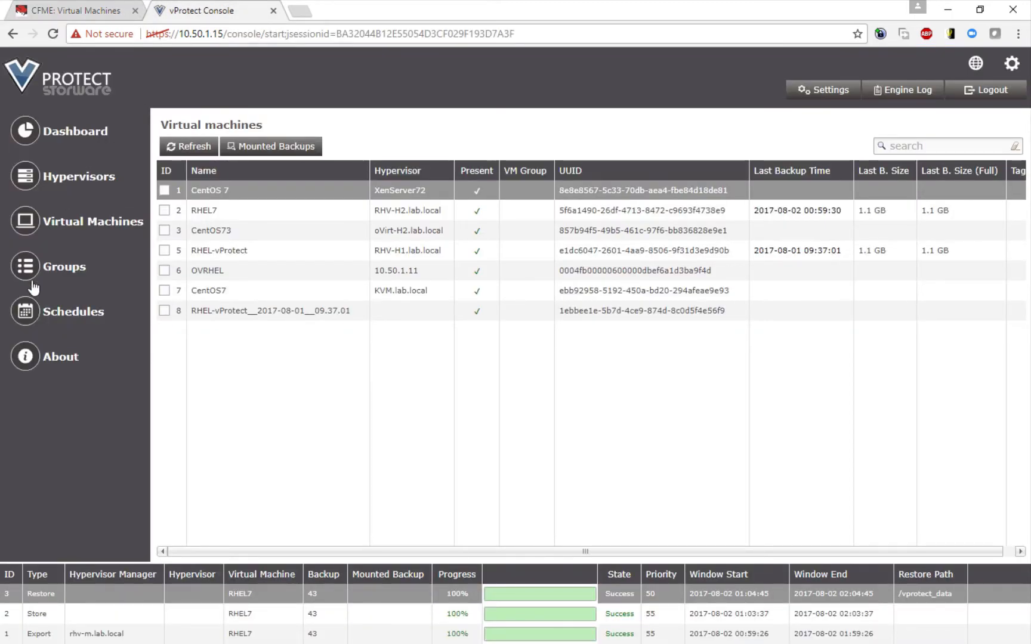
{"action": "left_click", "coordinate": [73, 311]}
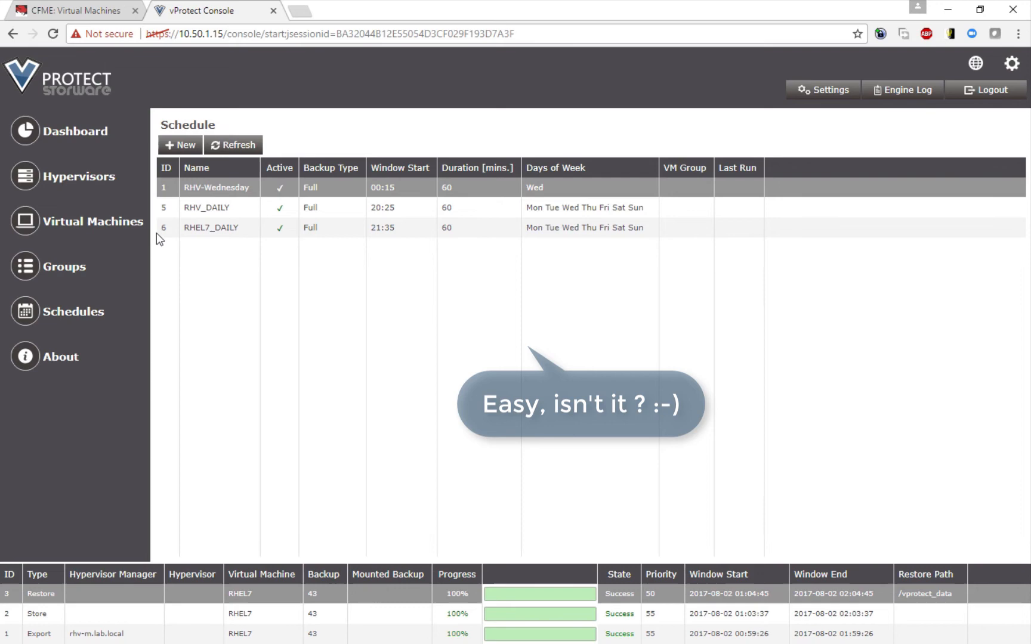